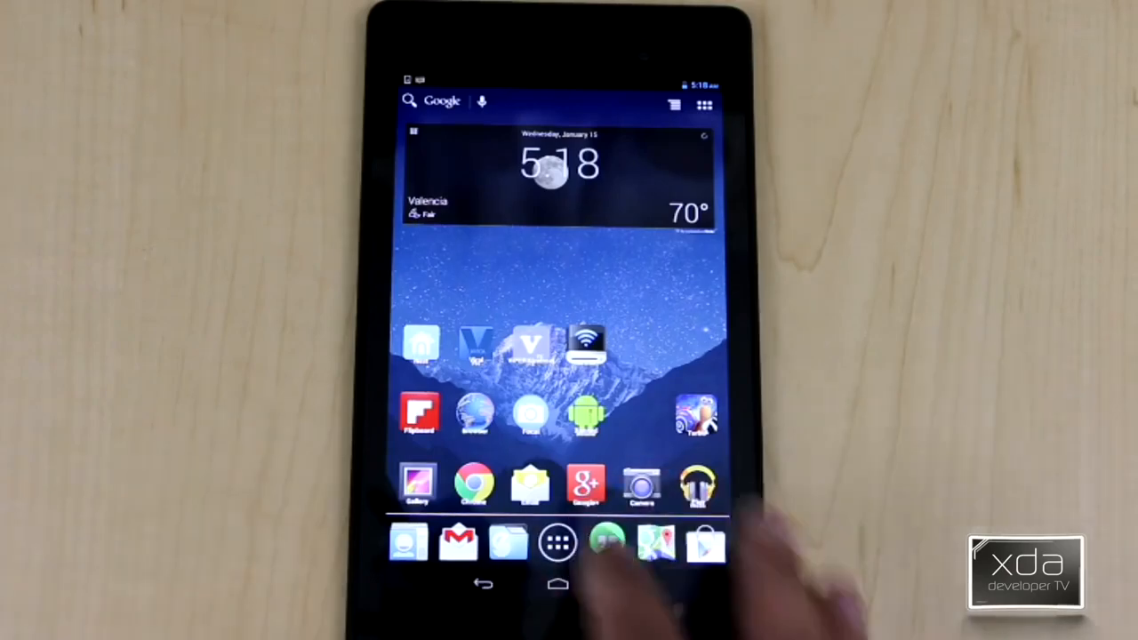
Launch Calendar Status and show the Collapsed Notification Style tab with title, date and time fonts
left_click_drag(560, 85, 560, 267)
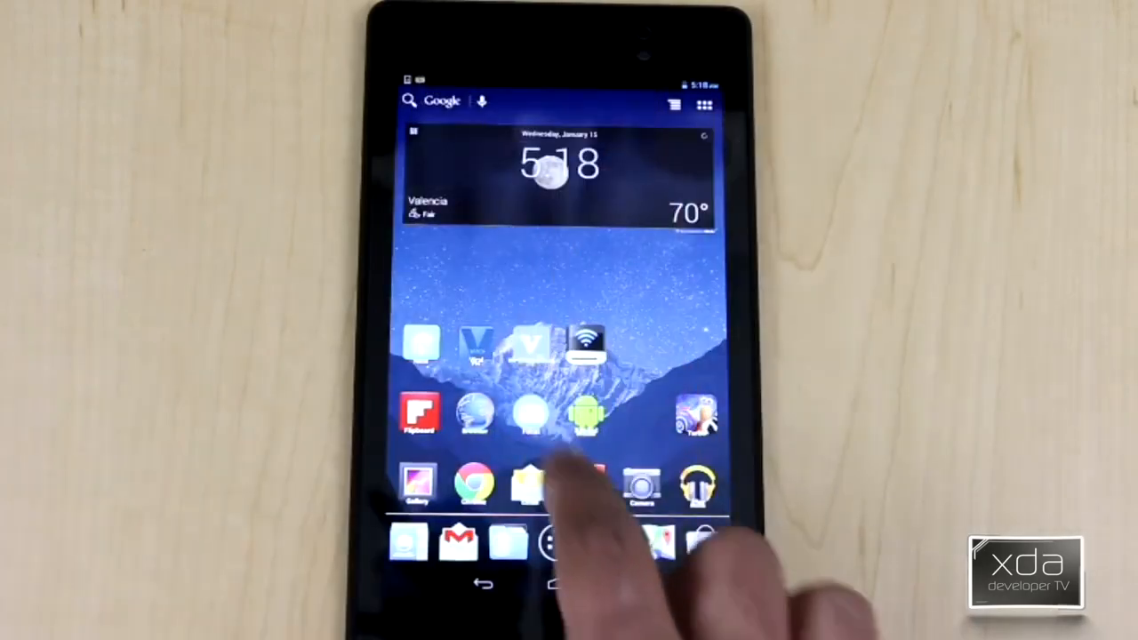
left_click(706, 104)
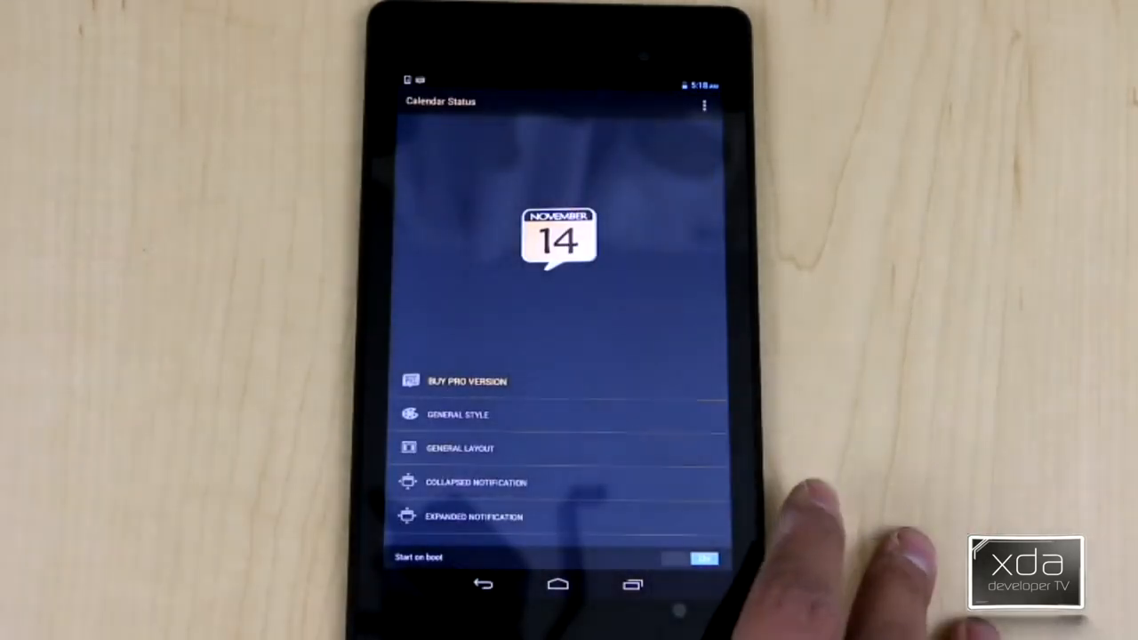
left_click(457, 415)
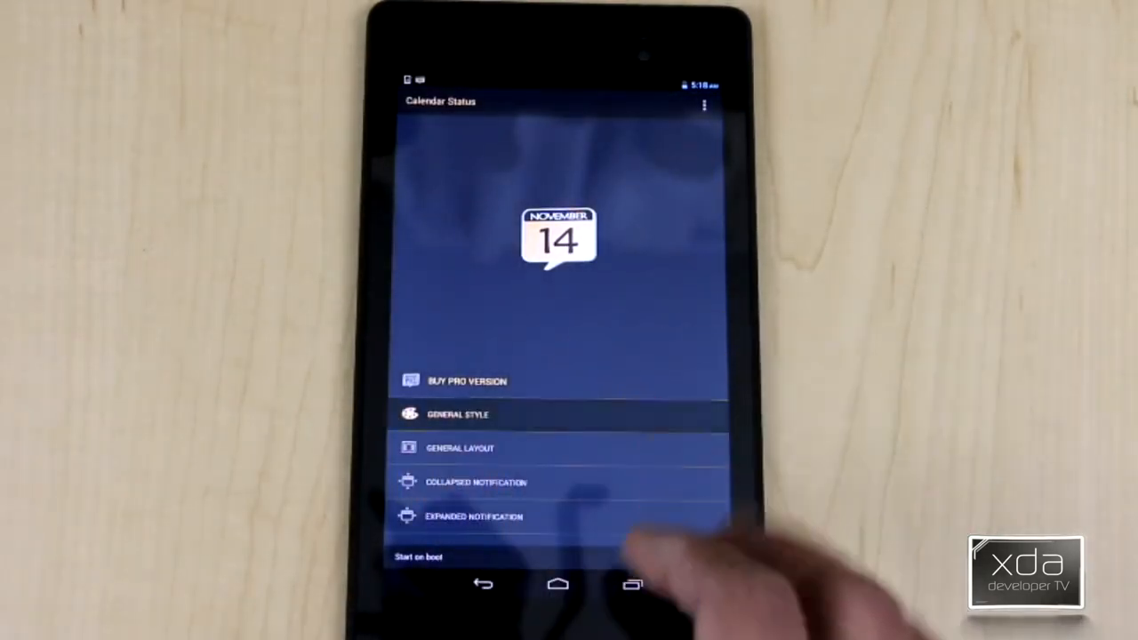
left_click(458, 415)
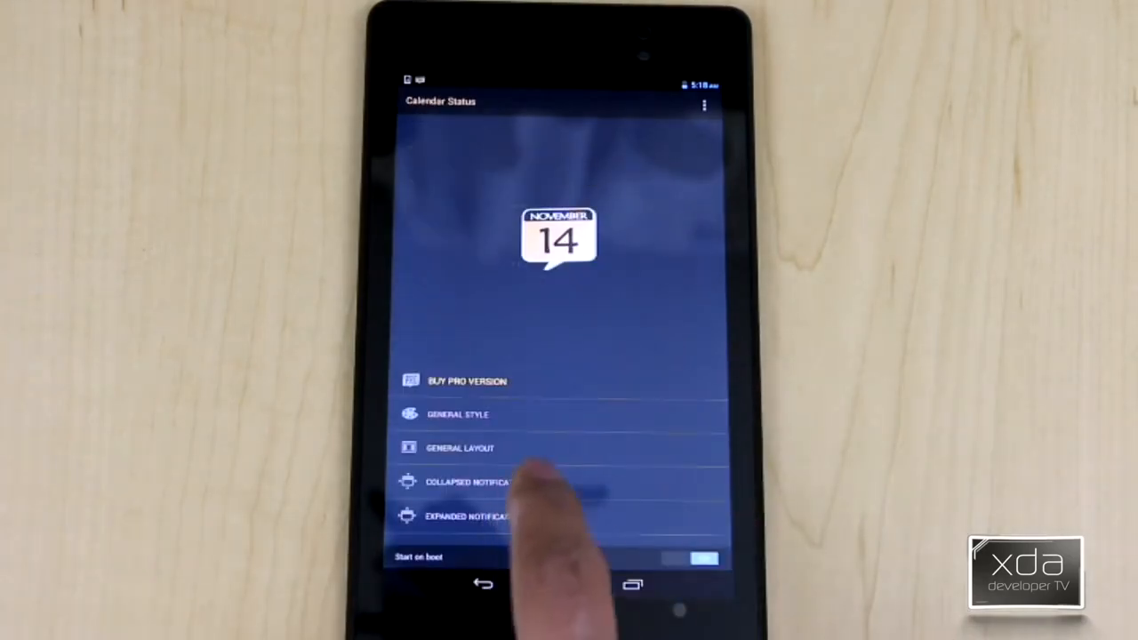
left_click(467, 482)
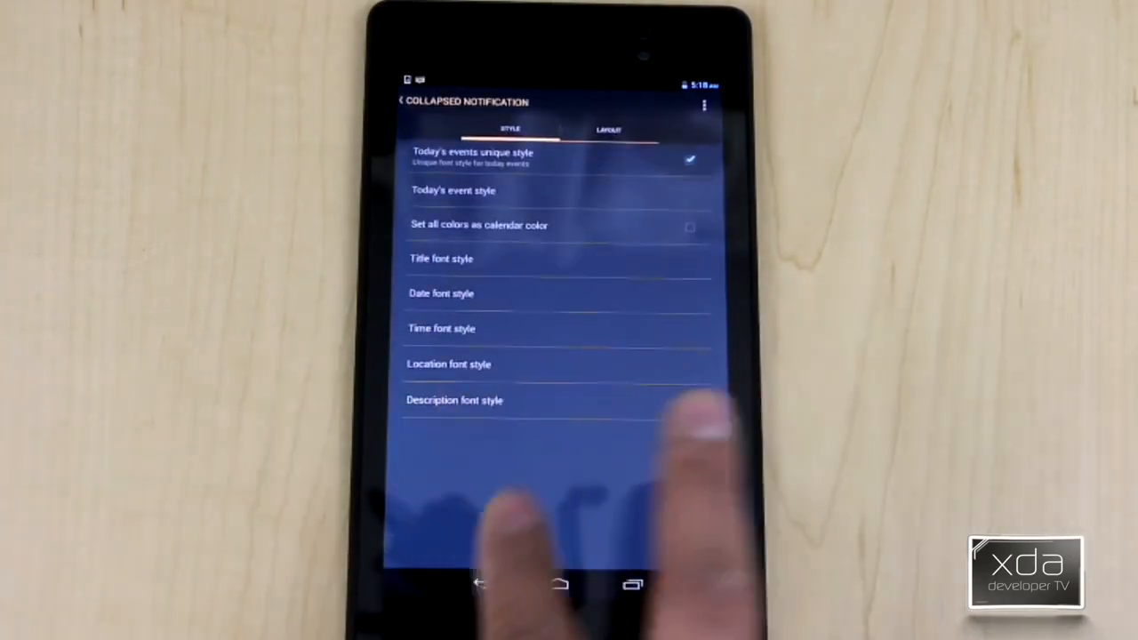